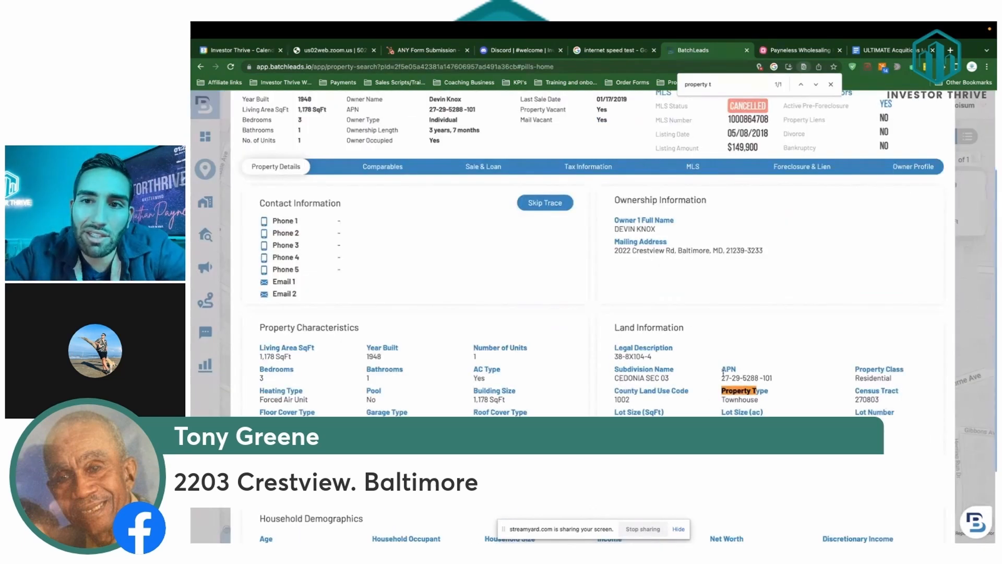
pyautogui.scroll(-3)
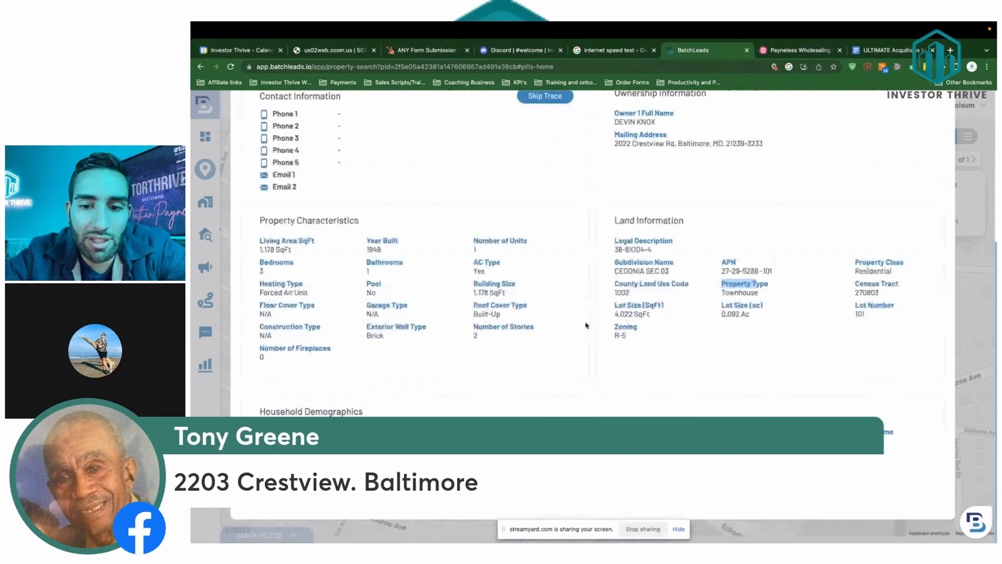
pyautogui.click(382, 285)
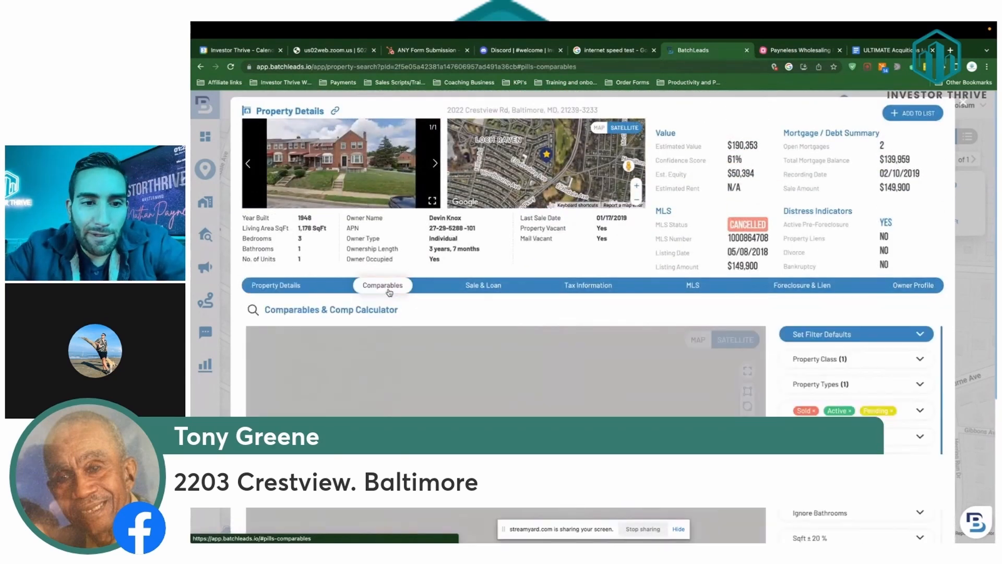
pyautogui.scroll(-3)
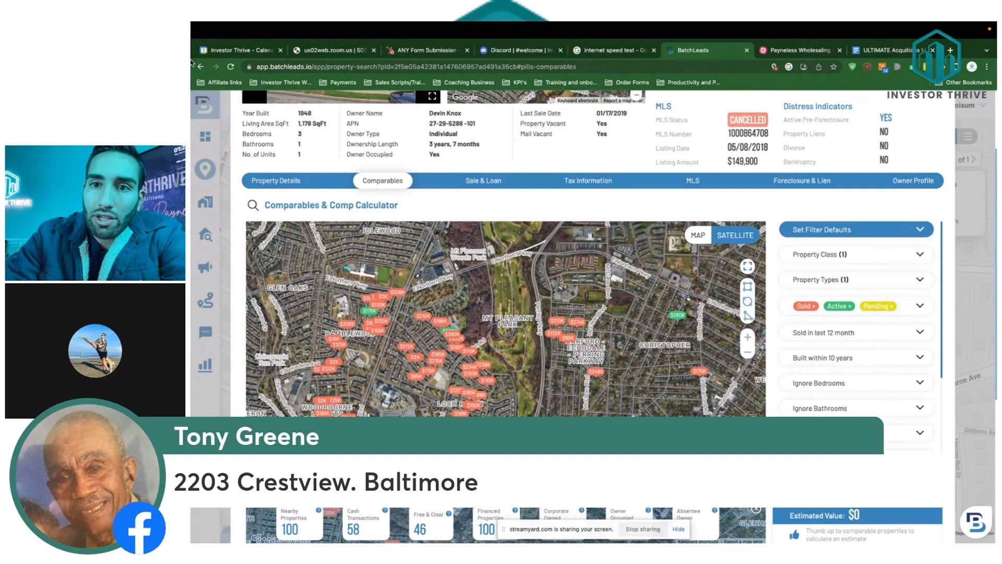
pyautogui.click(798, 50)
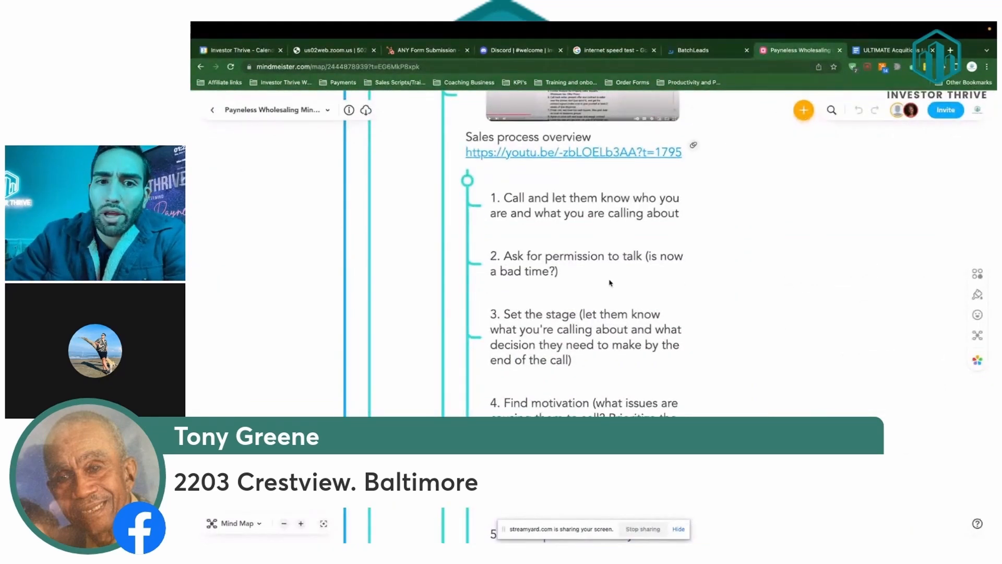
pyautogui.click(690, 50)
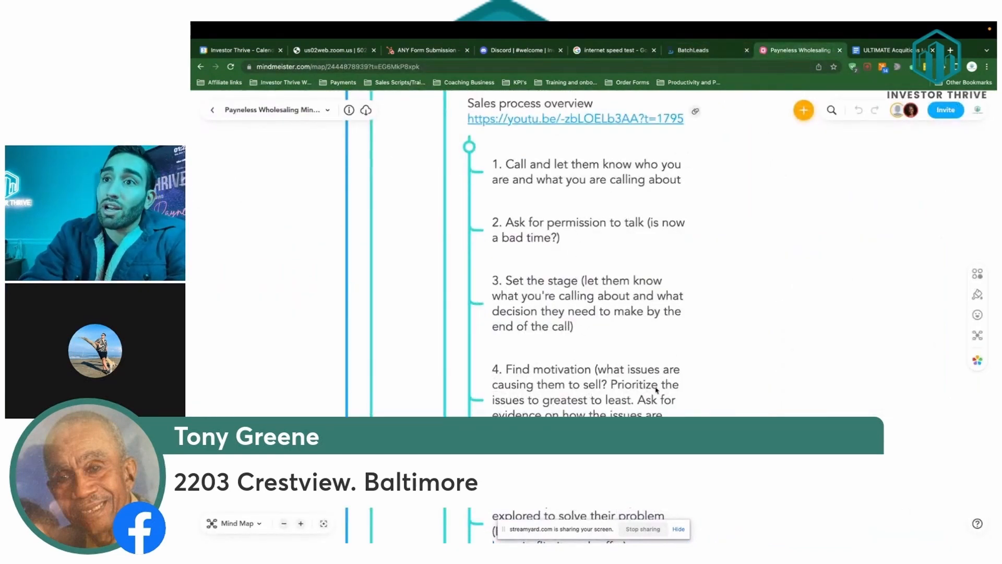
pyautogui.scroll(-3)
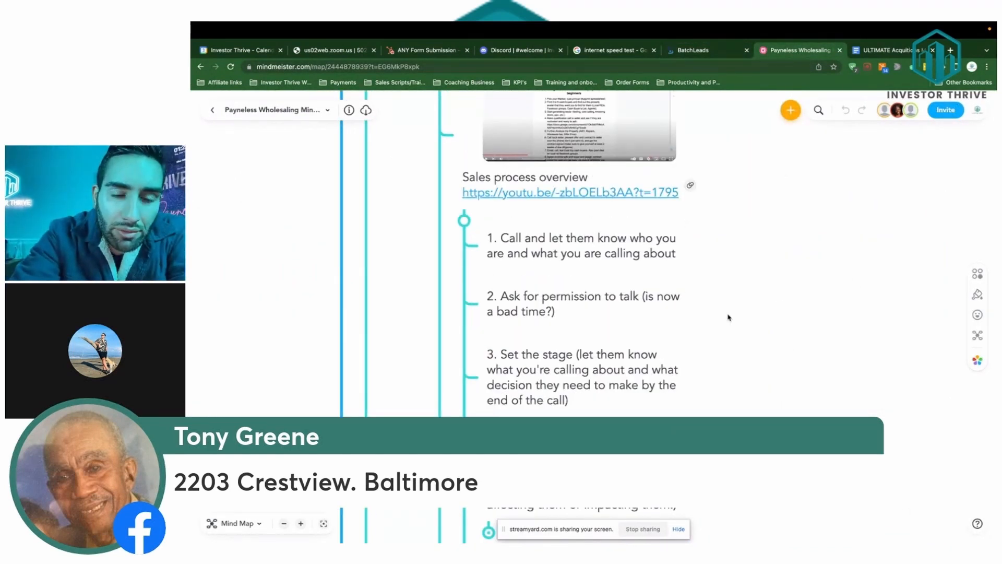
pyautogui.click(581, 245)
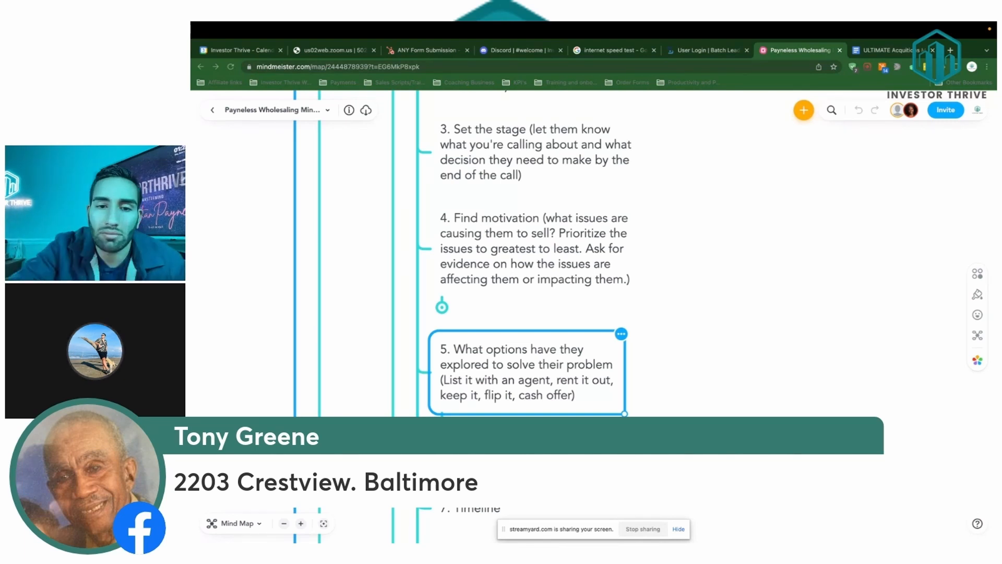
pyautogui.scroll(-3)
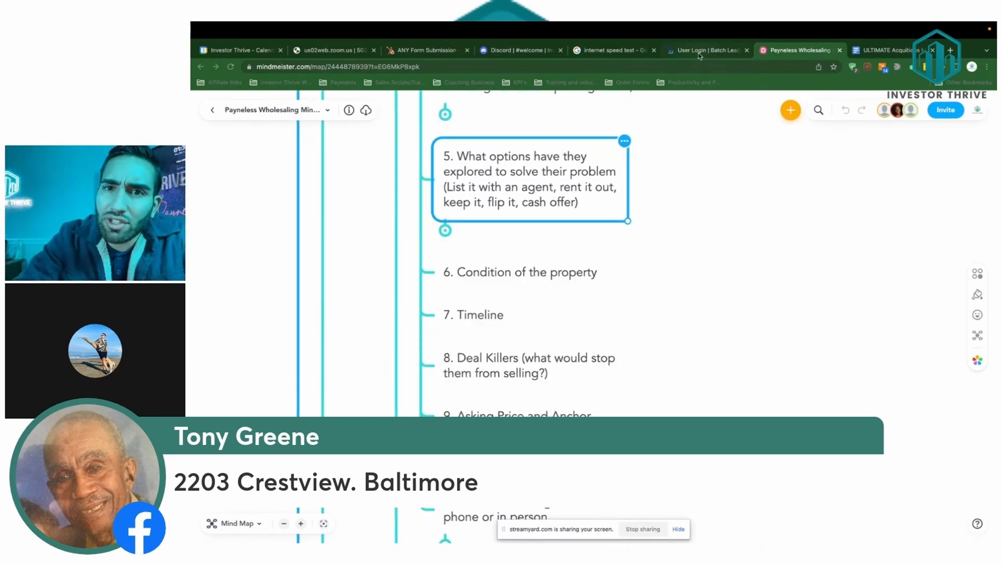
# Sign back into BatchLeads and bring up the Property Search map with recent searches.
pyautogui.click(703, 50)
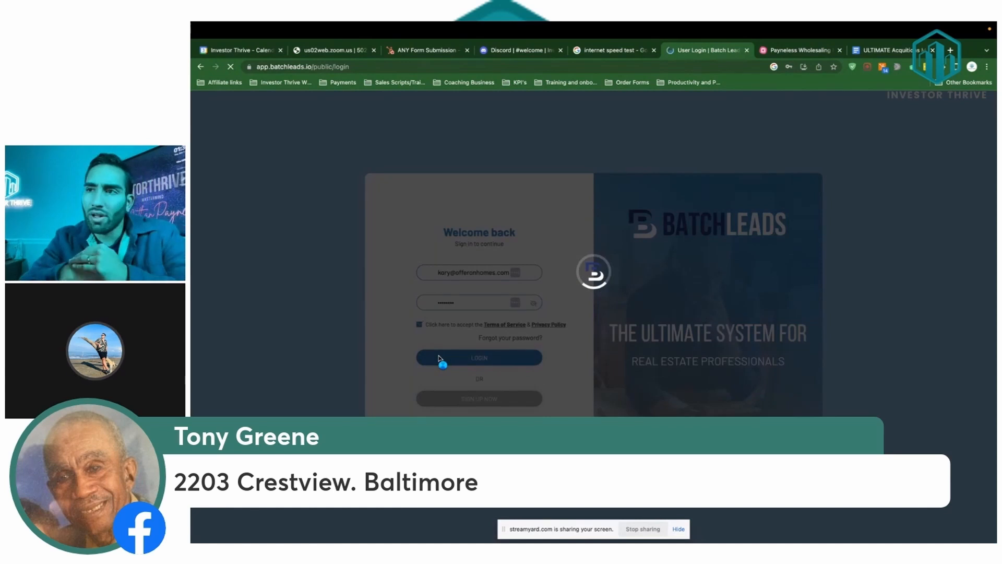
pyautogui.click(479, 357)
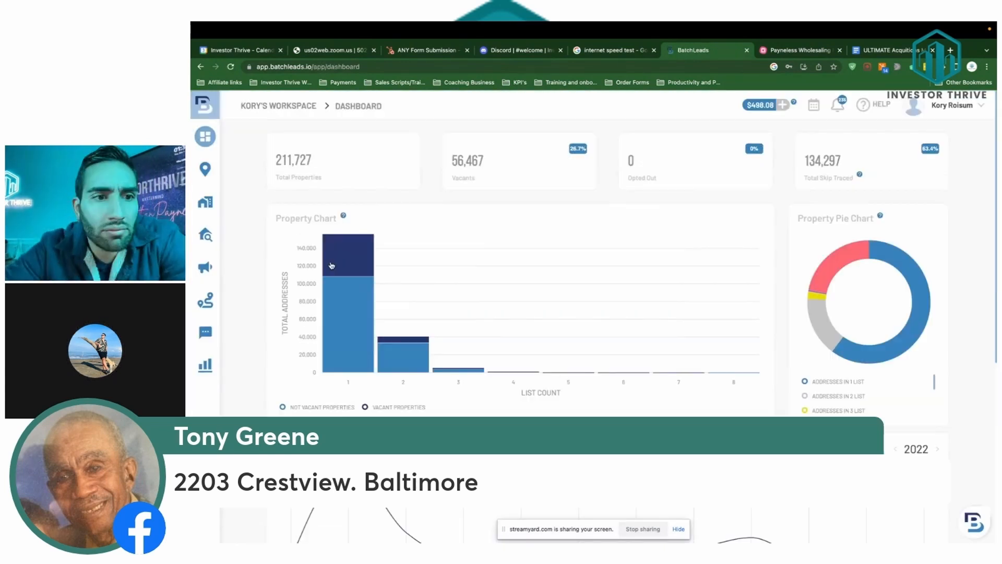
pyautogui.click(204, 169)
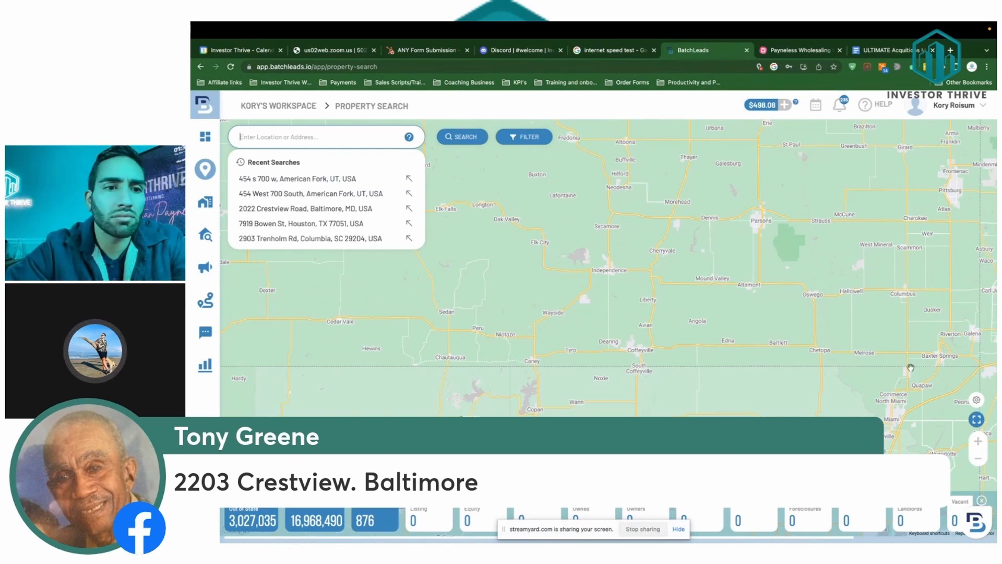
pyautogui.write('2020')
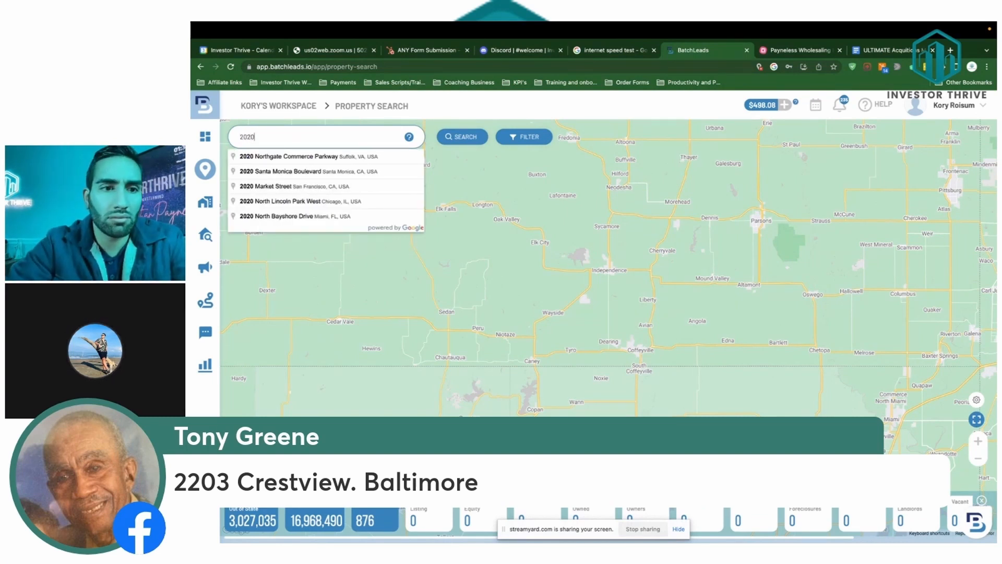
pyautogui.write('crestview bal')
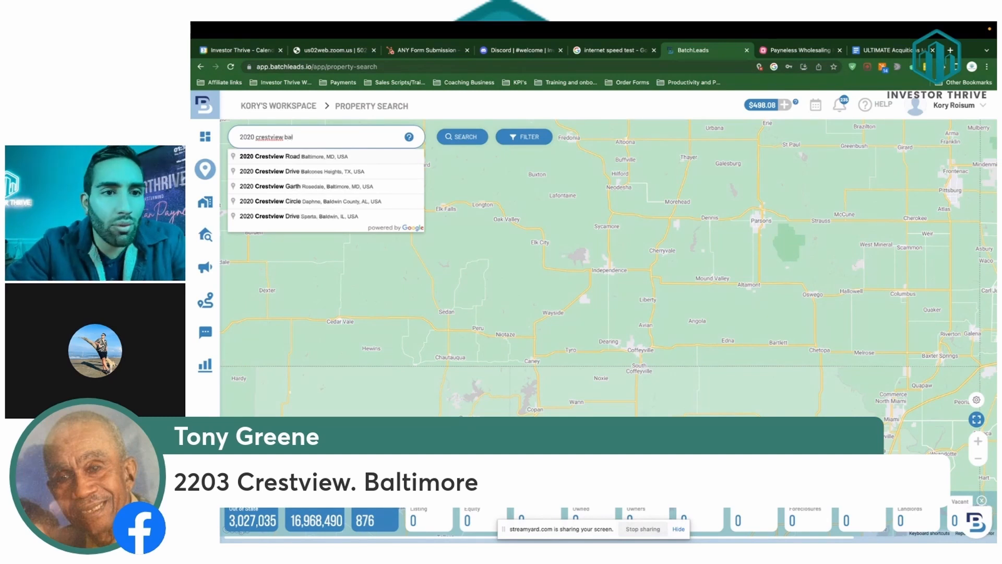
pyautogui.click(284, 156)
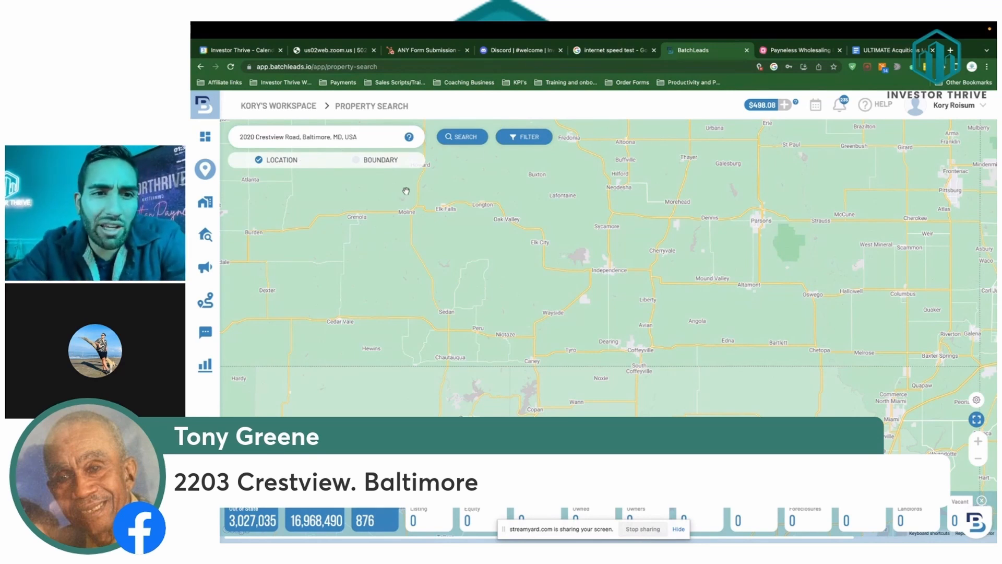
pyautogui.click(461, 136)
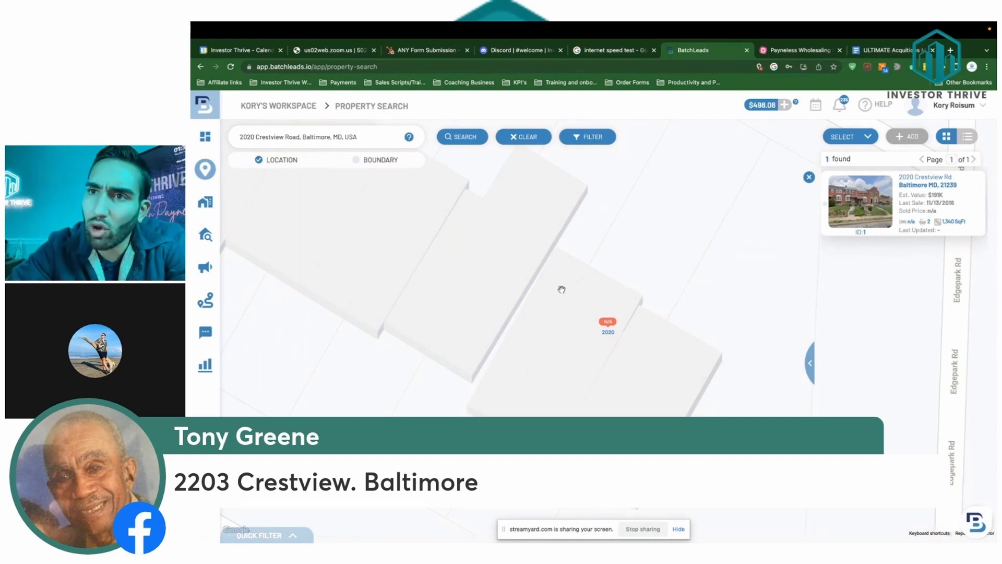
pyautogui.click(607, 325)
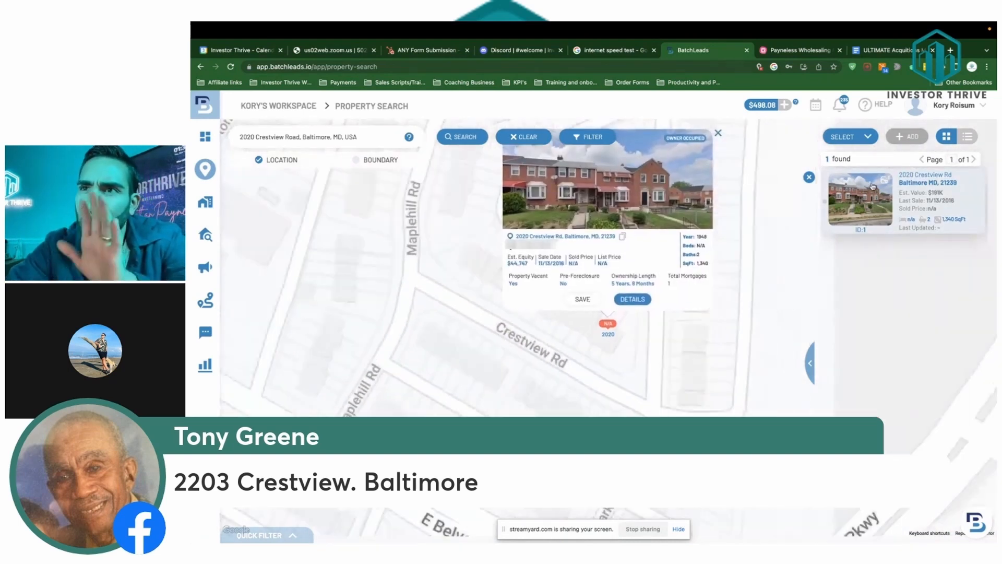
pyautogui.click(631, 299)
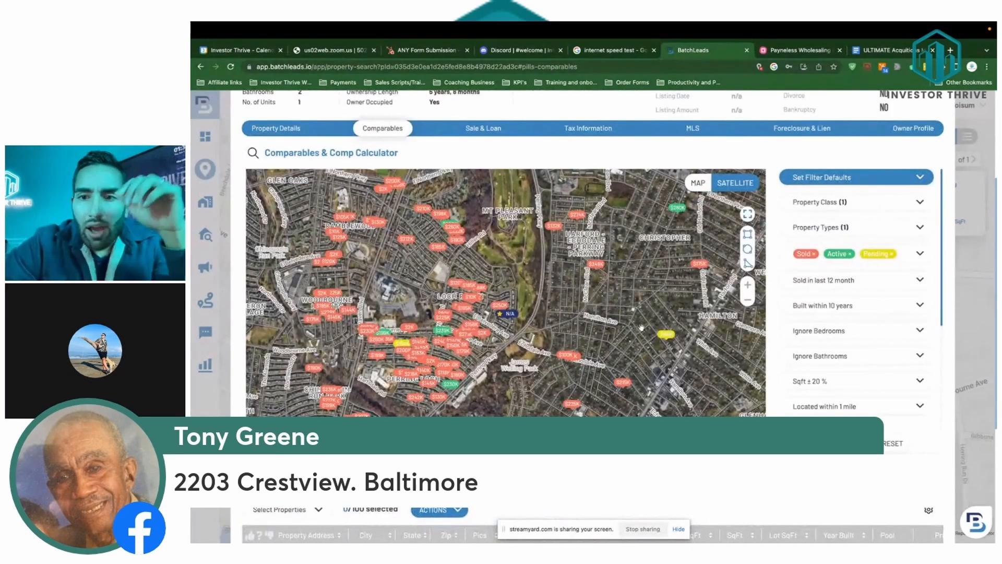
pyautogui.click(855, 227)
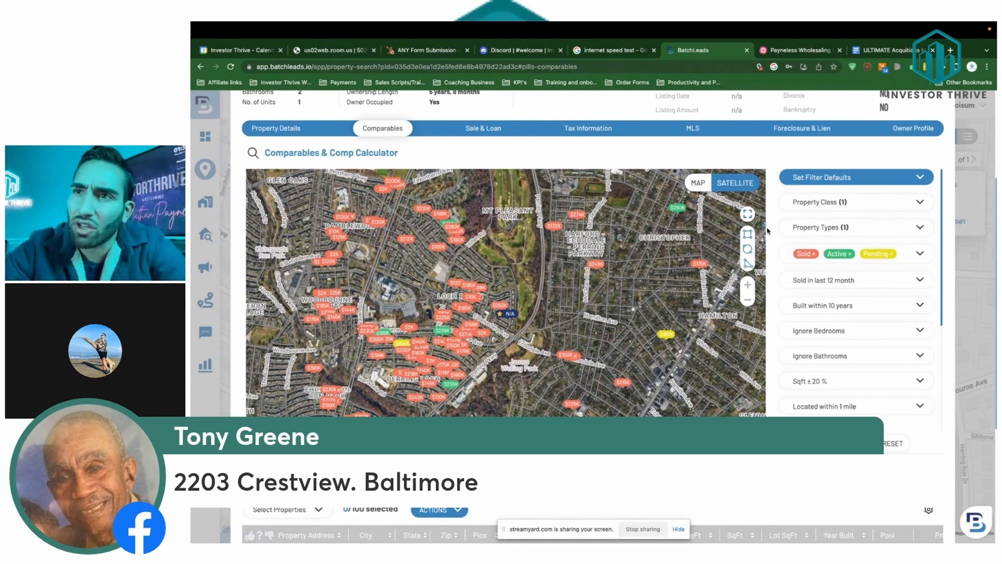
pyautogui.scroll(-3)
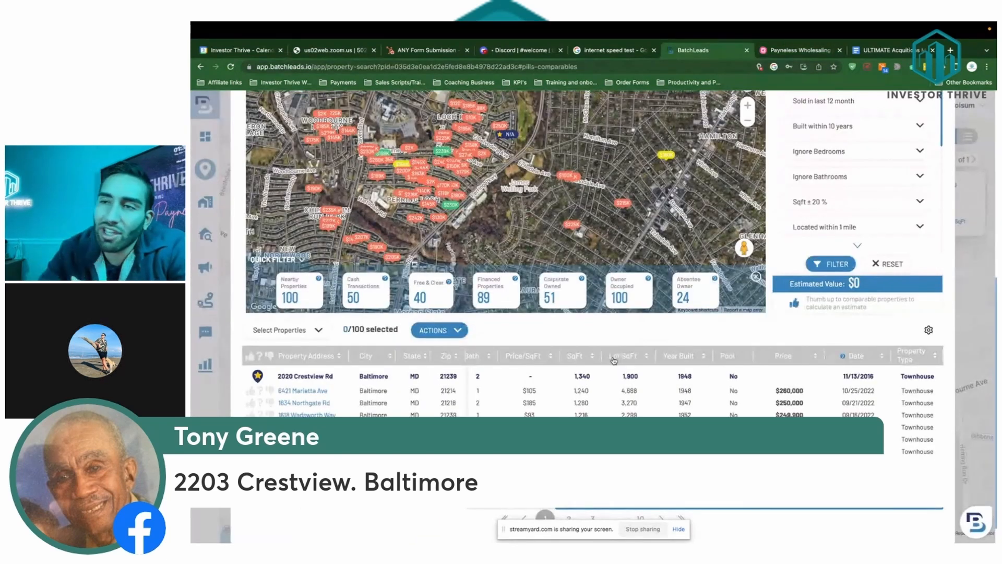
pyautogui.scroll(-3)
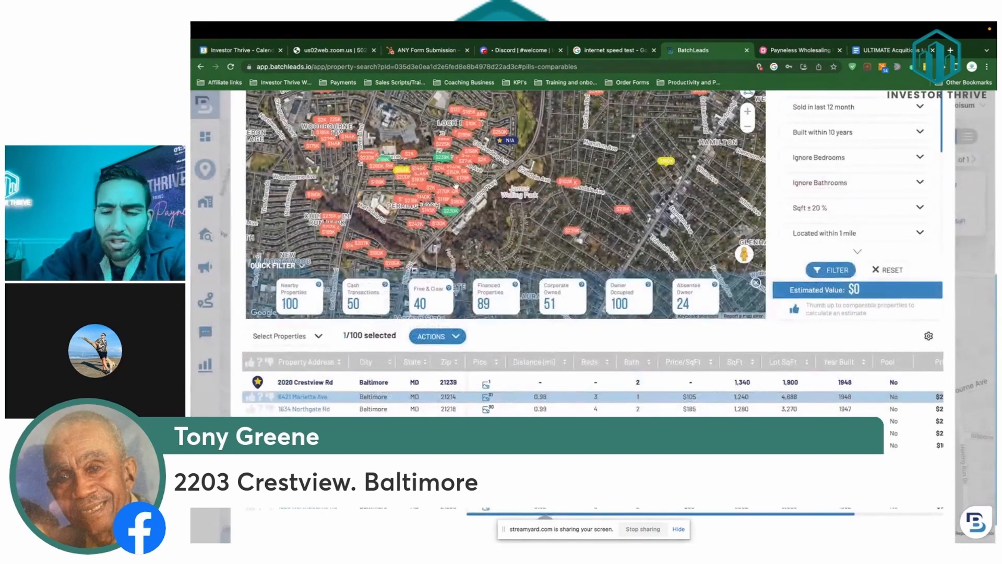
pyautogui.scroll(-3)
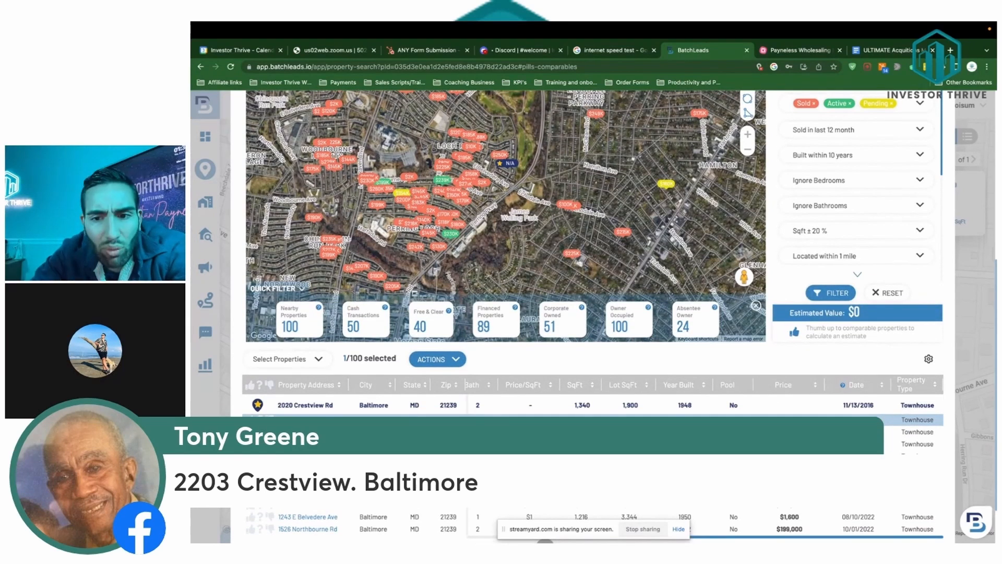
pyautogui.scroll(-3)
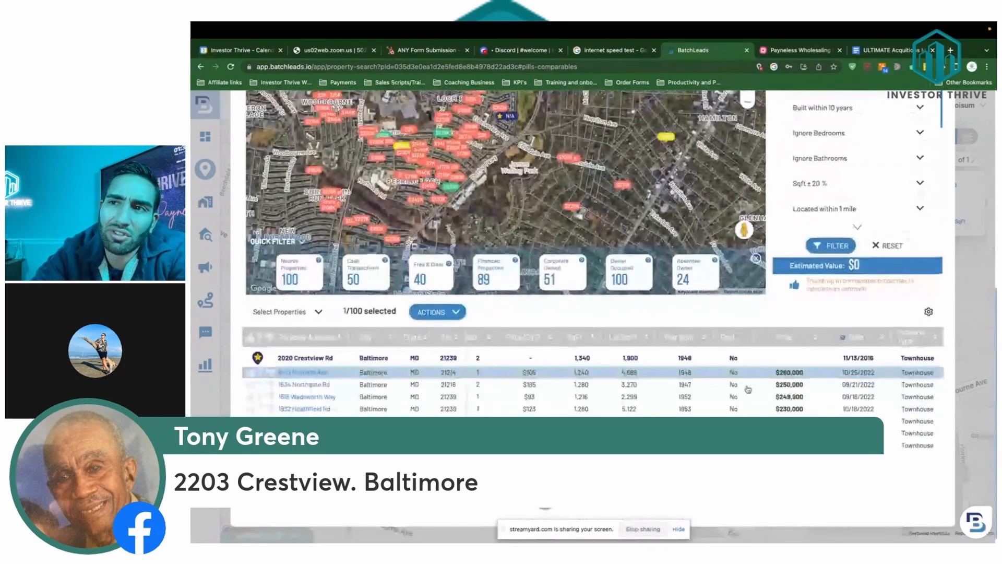
# Bring the wholesaling mind map in front.
pyautogui.click(799, 50)
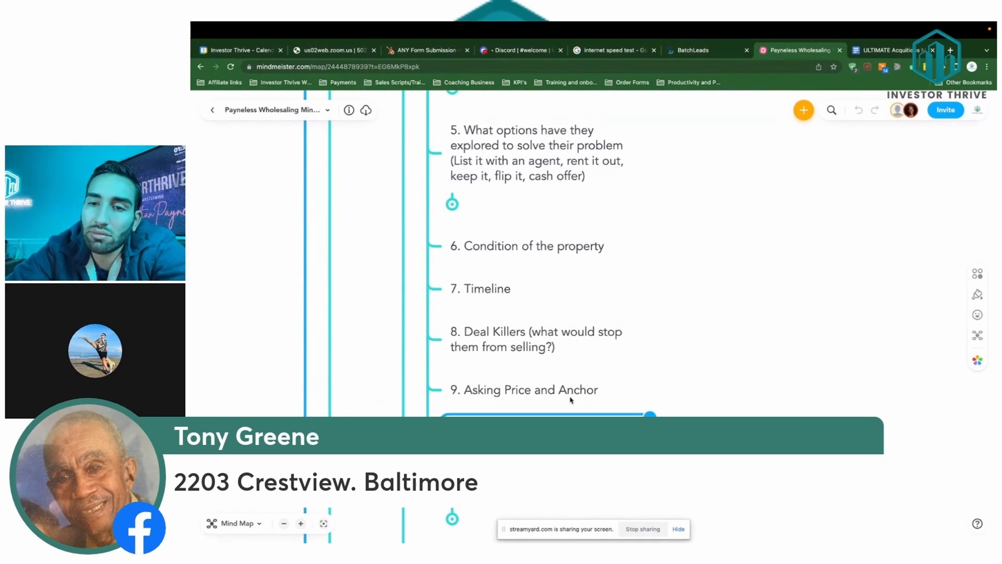
# Return from the mind map to the BatchLeads comparables table.
pyautogui.click(700, 50)
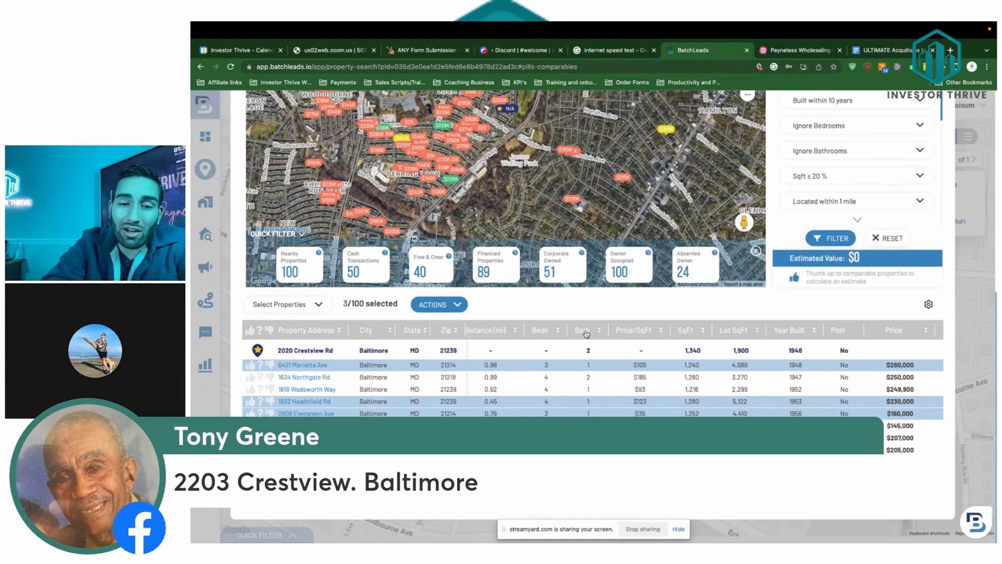
# Scroll through the comps list where three comparable sales are marked.
pyautogui.scroll(-3)
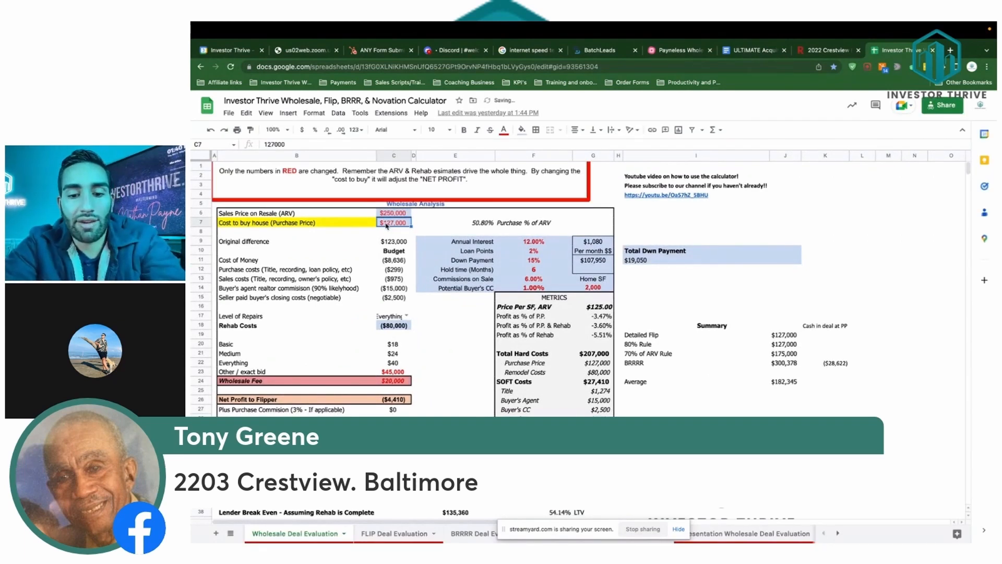
# Run the calculator with a $75,000 purchase price and 1,300 home square feet, giving $79,413 net profit.
pyautogui.write('75000')
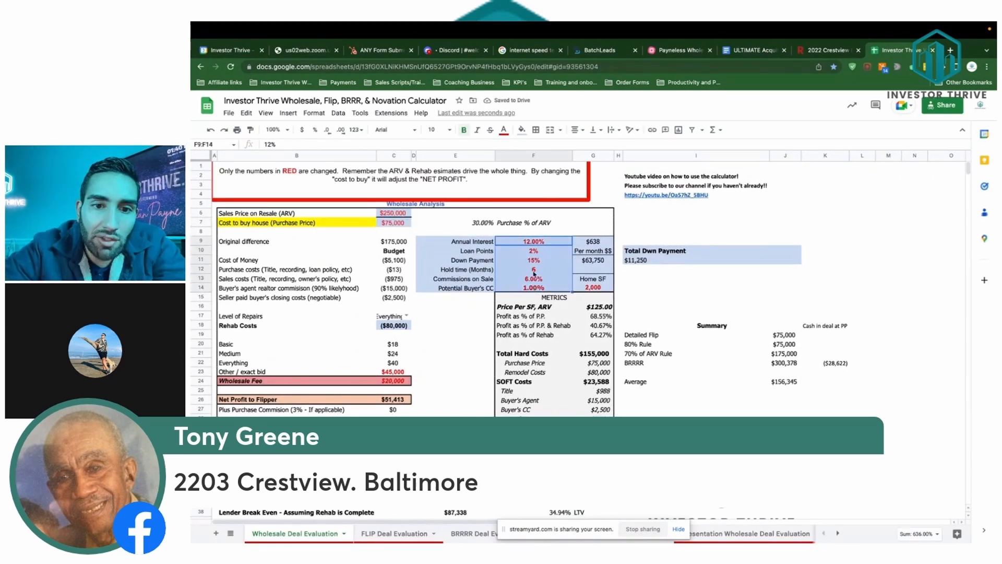
pyautogui.click(592, 287)
pyautogui.write('1,300')
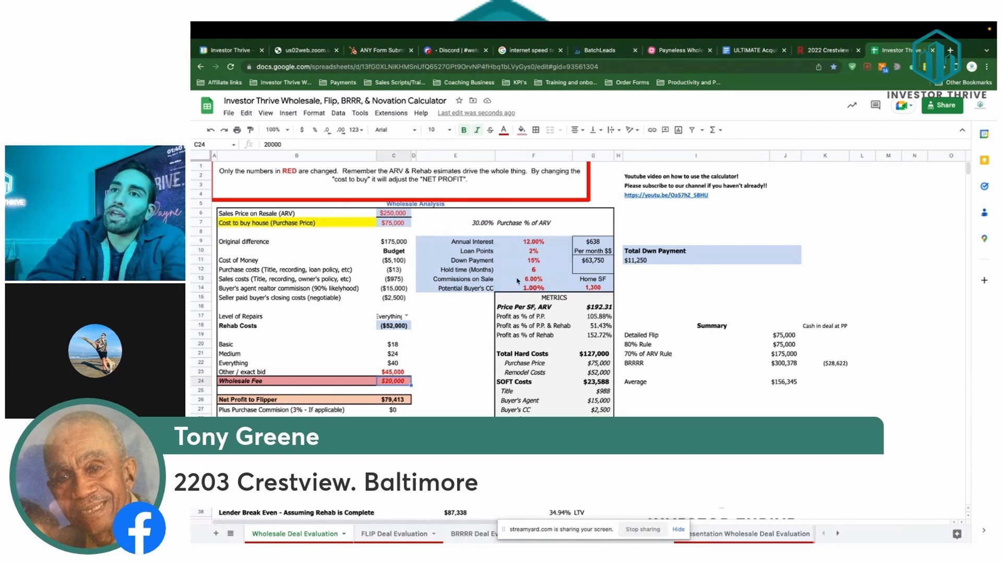
pyautogui.click(675, 51)
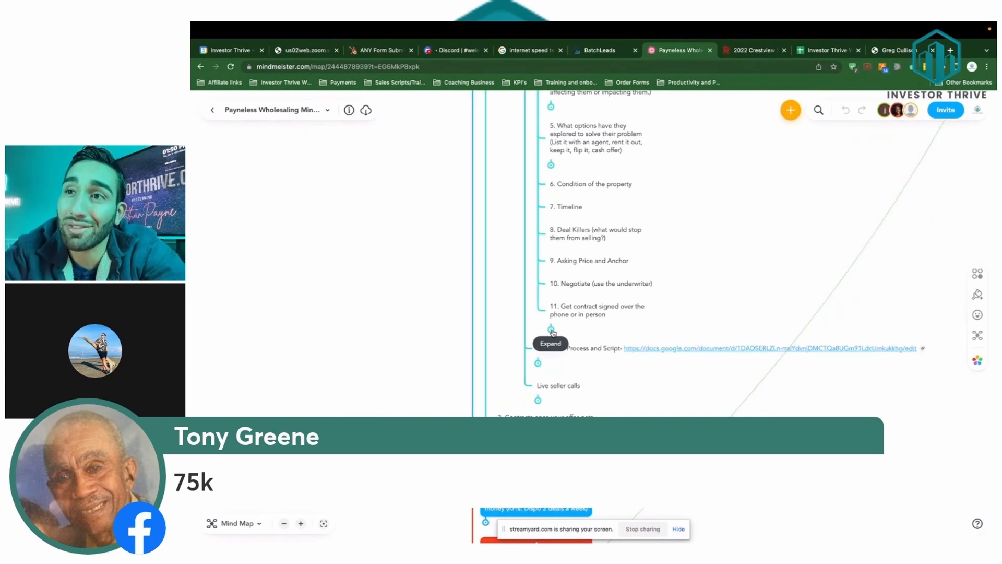
pyautogui.click(597, 50)
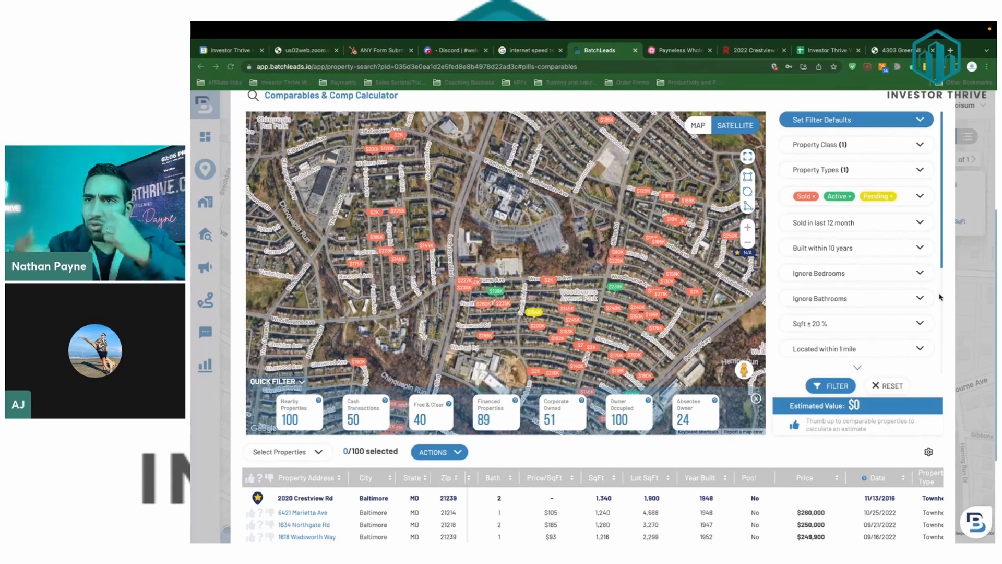
pyautogui.moveTo(814, 230)
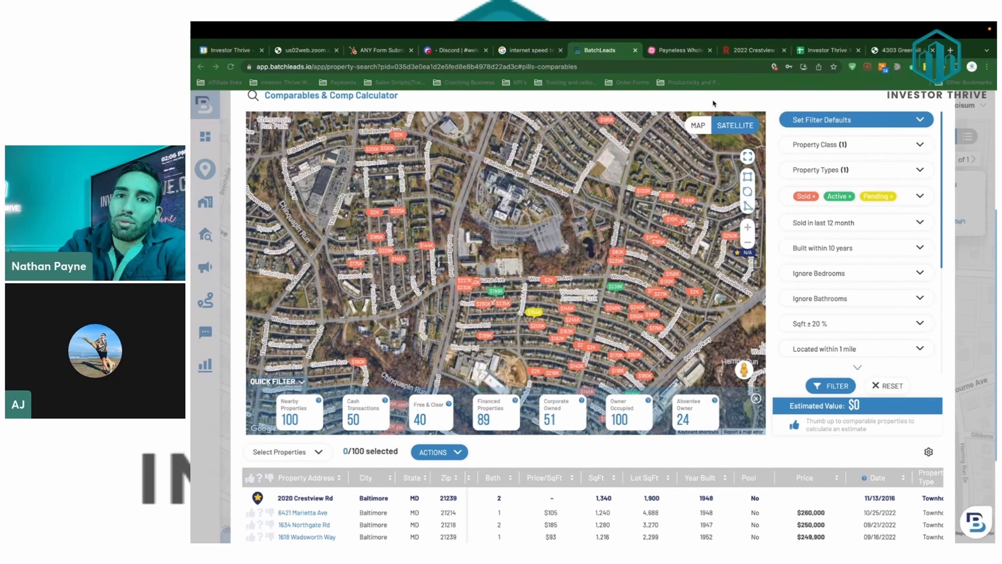
pyautogui.click(677, 50)
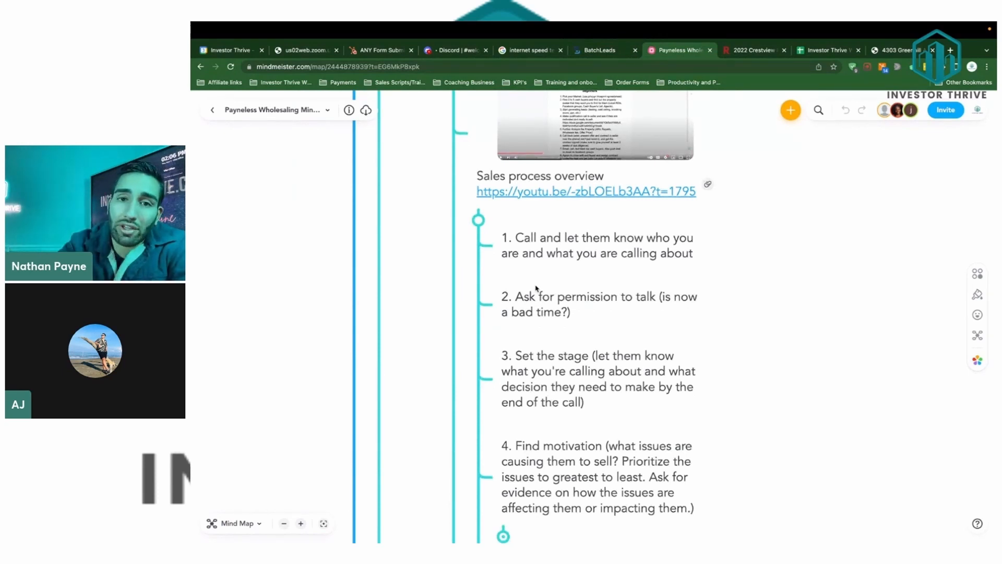
pyautogui.scroll(-3)
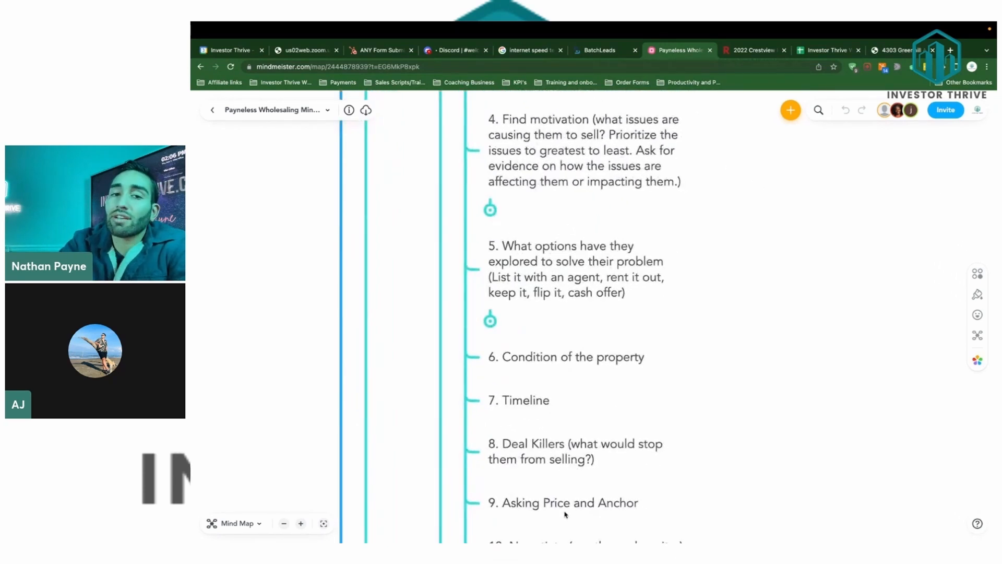
pyautogui.click(600, 50)
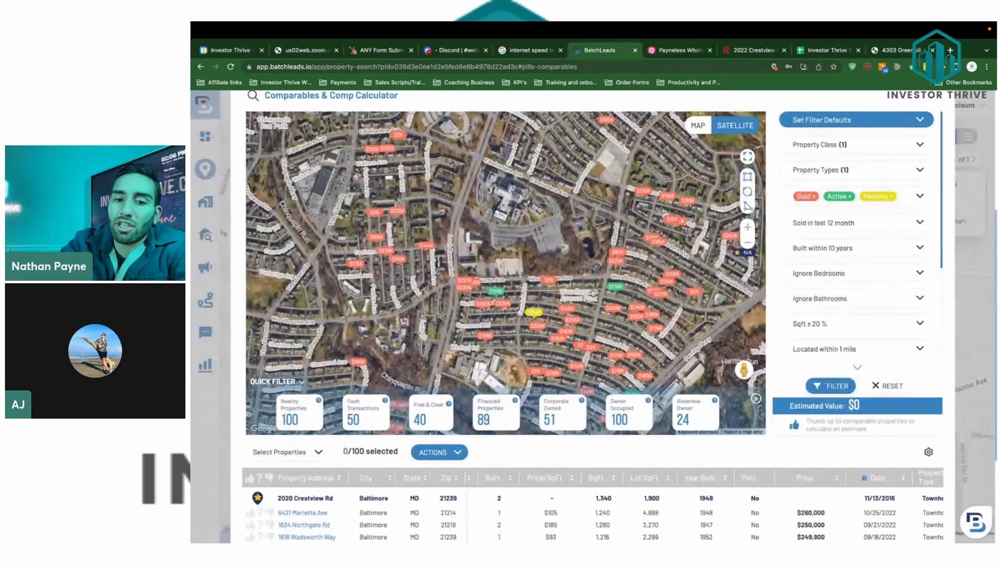
# Leave the comps list for the Redfin listing of 2022 Crestview Rd.
pyautogui.scroll(-3)
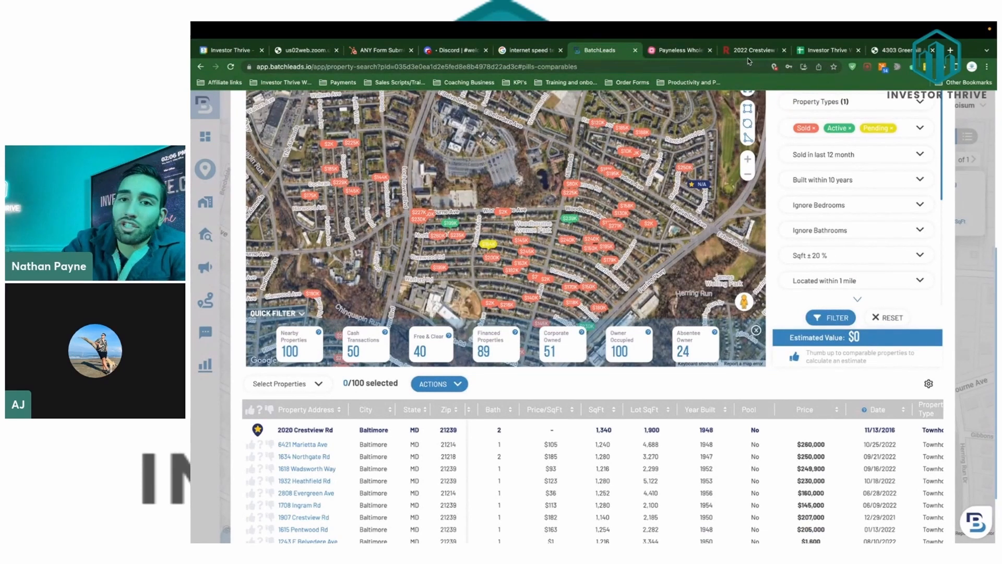
pyautogui.moveTo(754, 50)
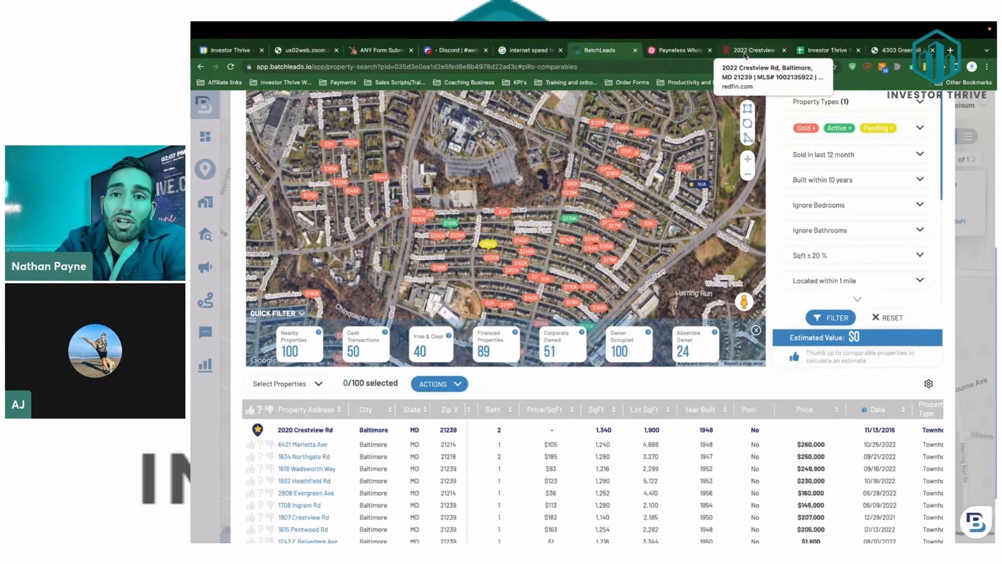
pyautogui.click(826, 50)
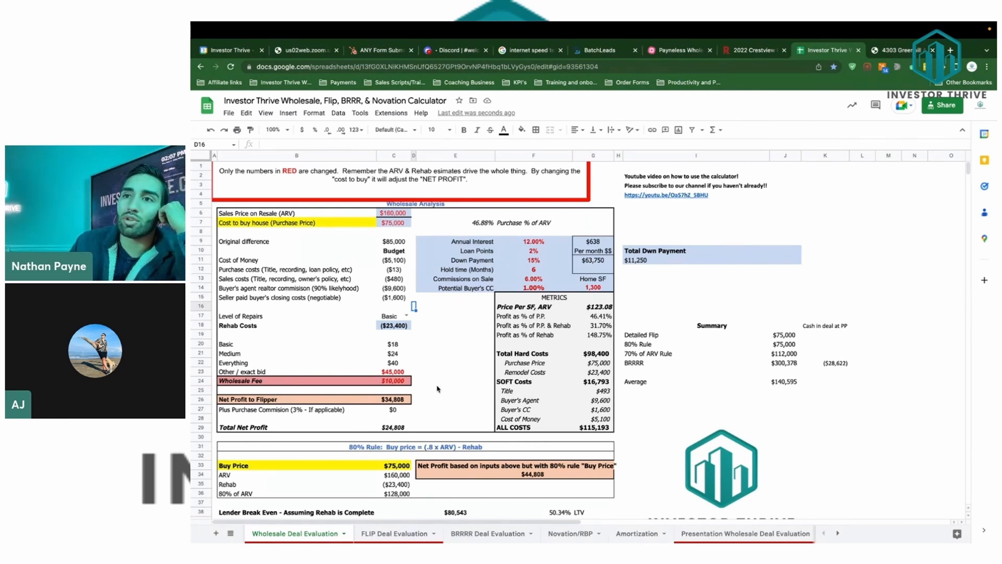
# Open the Payneless Wholesaling Group Facebook page in a new browser tab.
pyautogui.click(950, 50)
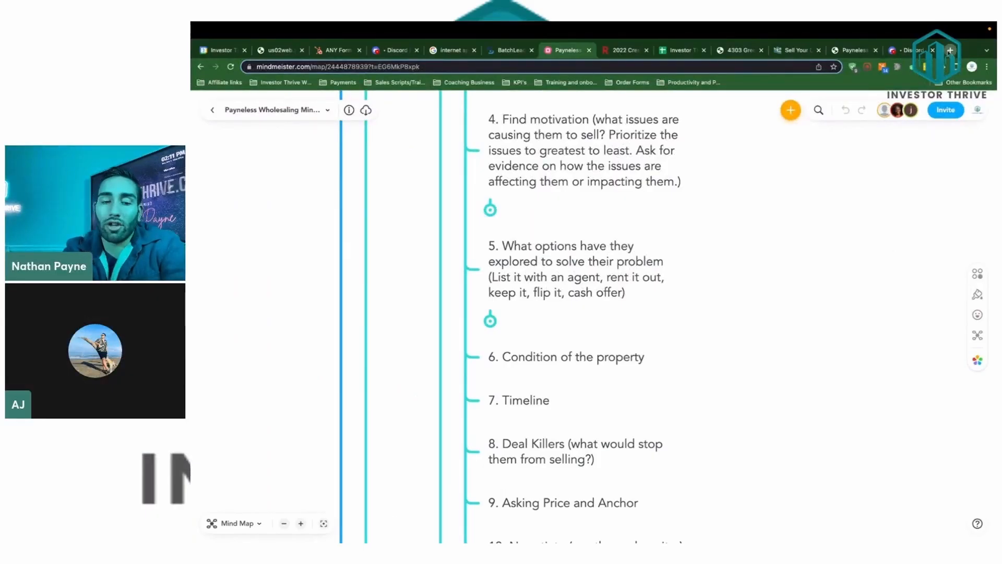
pyautogui.click(948, 50)
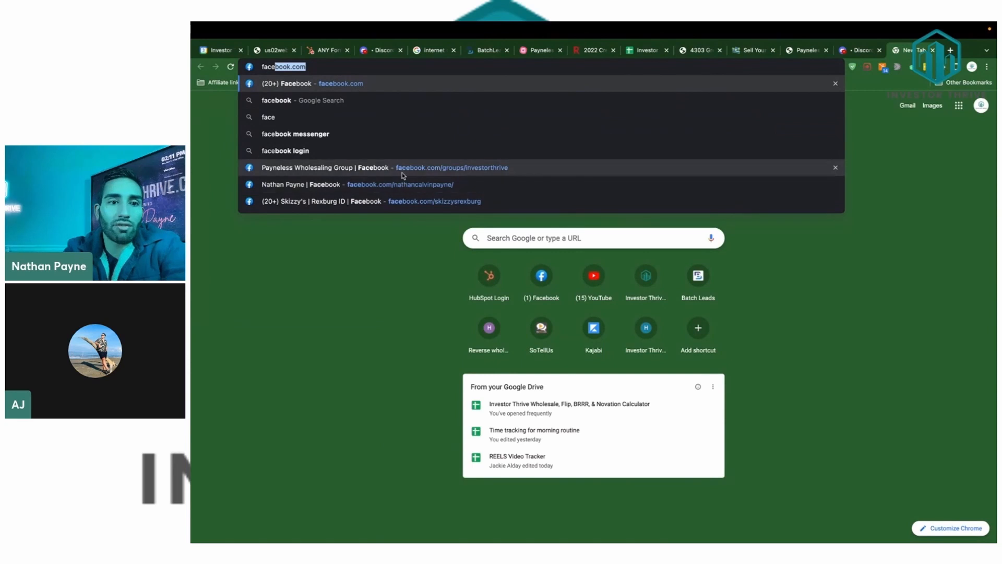
pyautogui.click(452, 168)
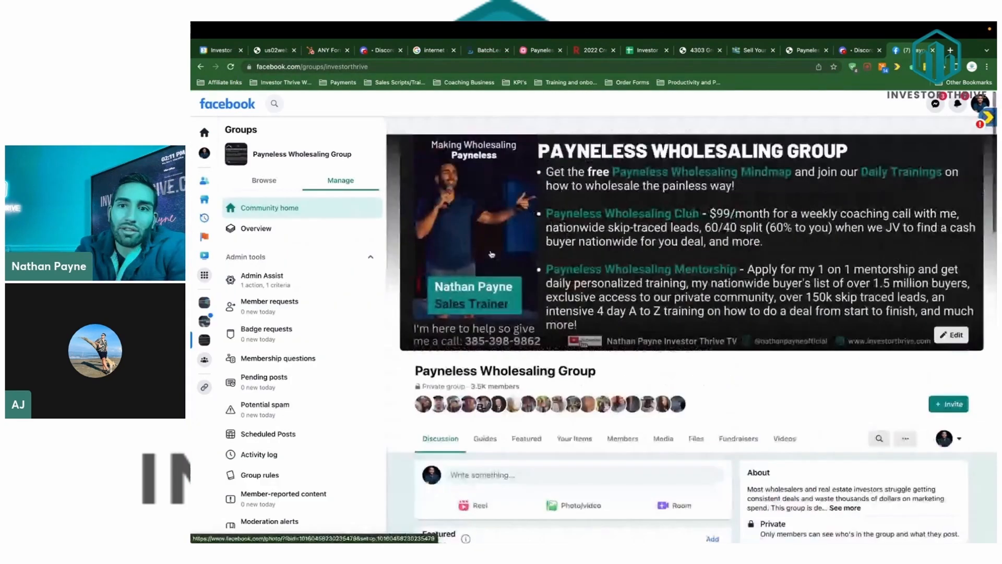